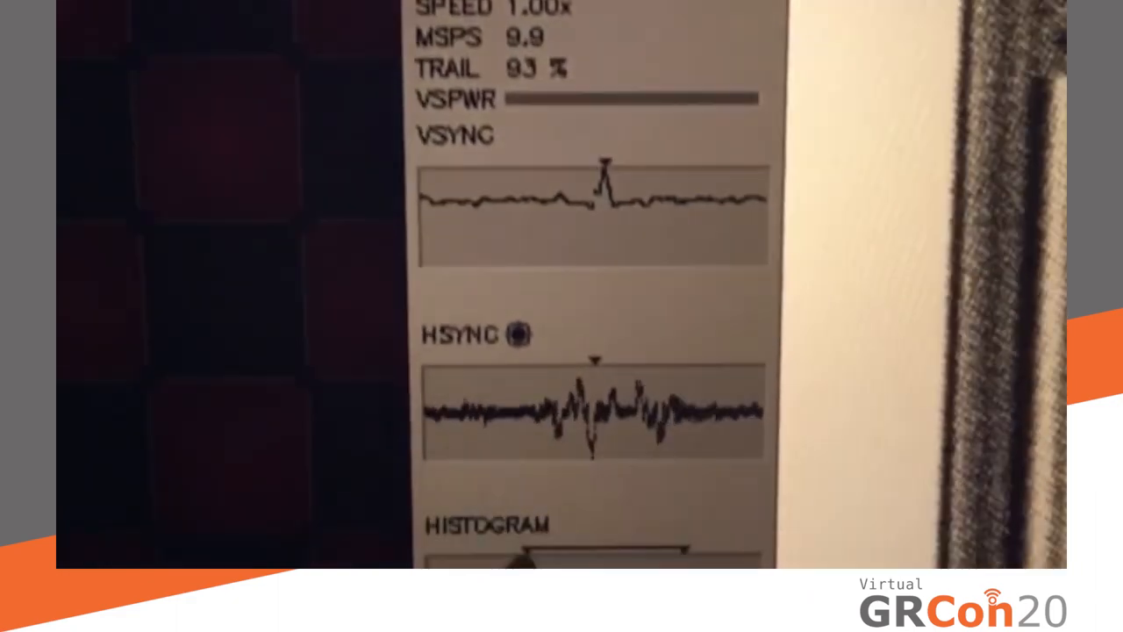
pyautogui.scroll(-3)
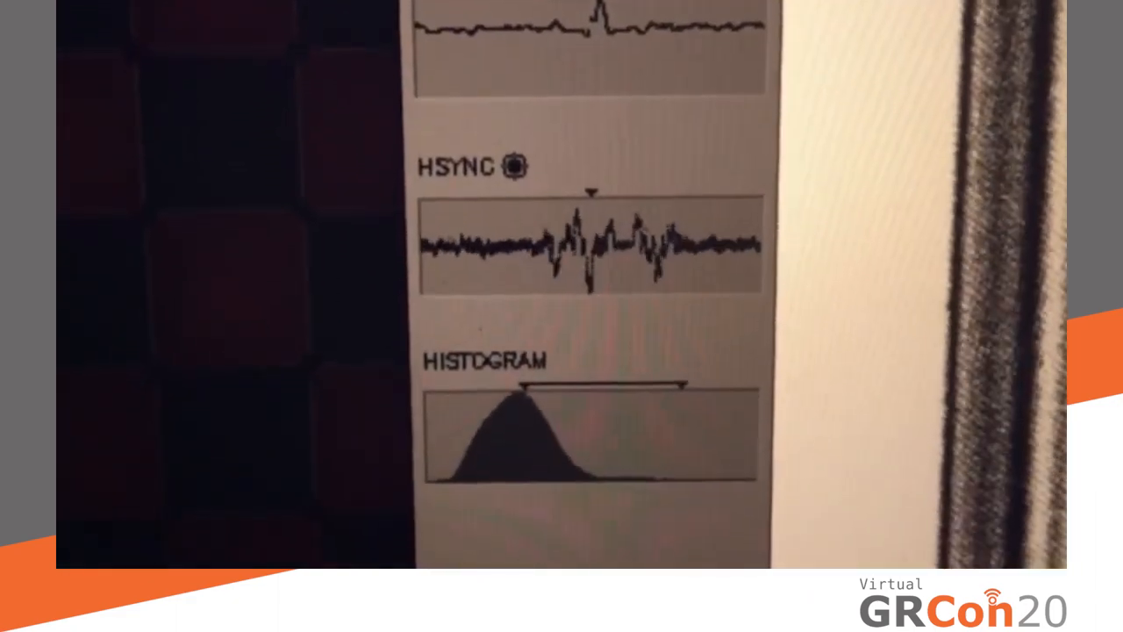